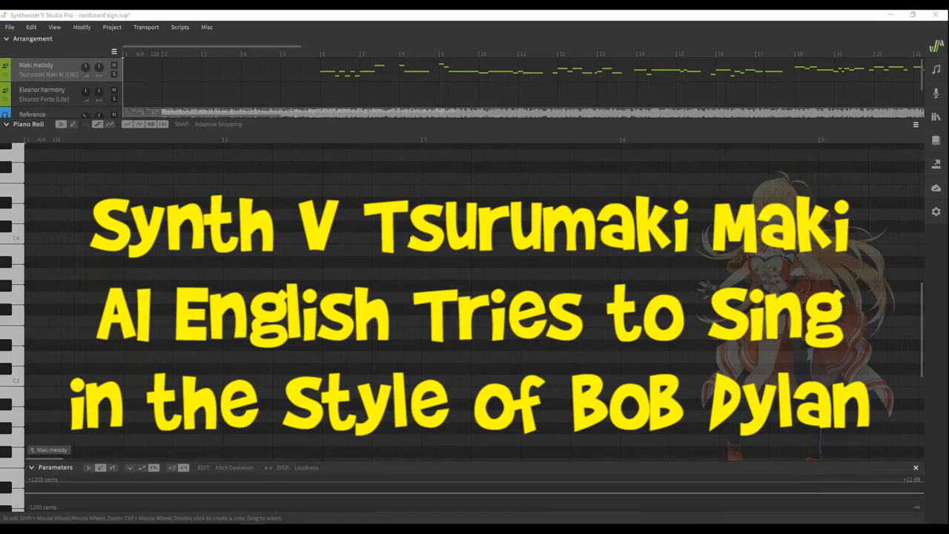
- Start playback of the Tsurumaki Maki vocal melody from the beginning
left_click(264, 124)
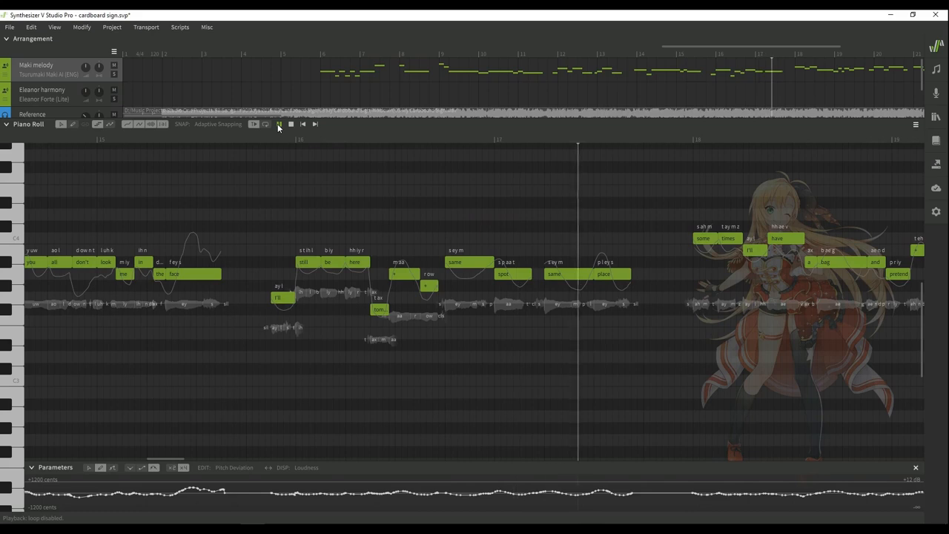
- Continue playback through the middle of the song toward the closing notes
left_click(254, 124)
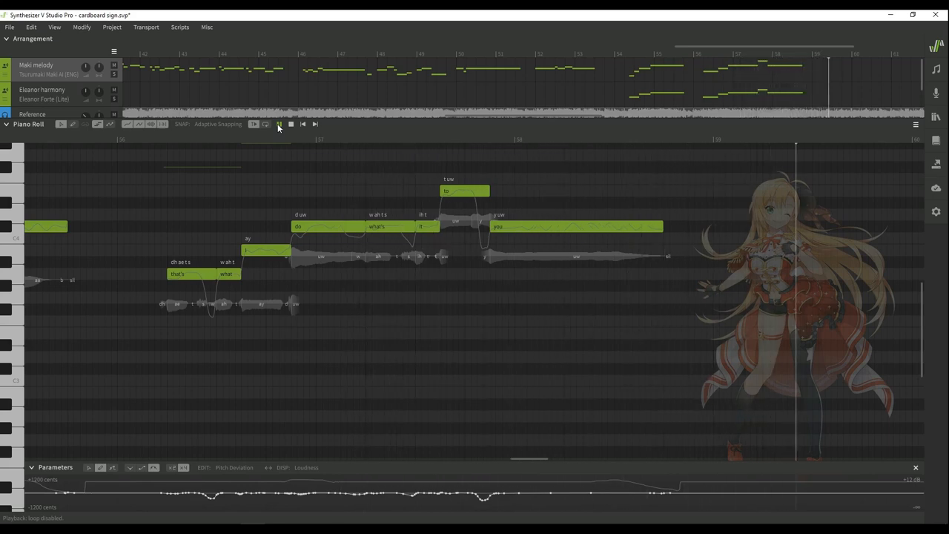
scroll("right", 3)
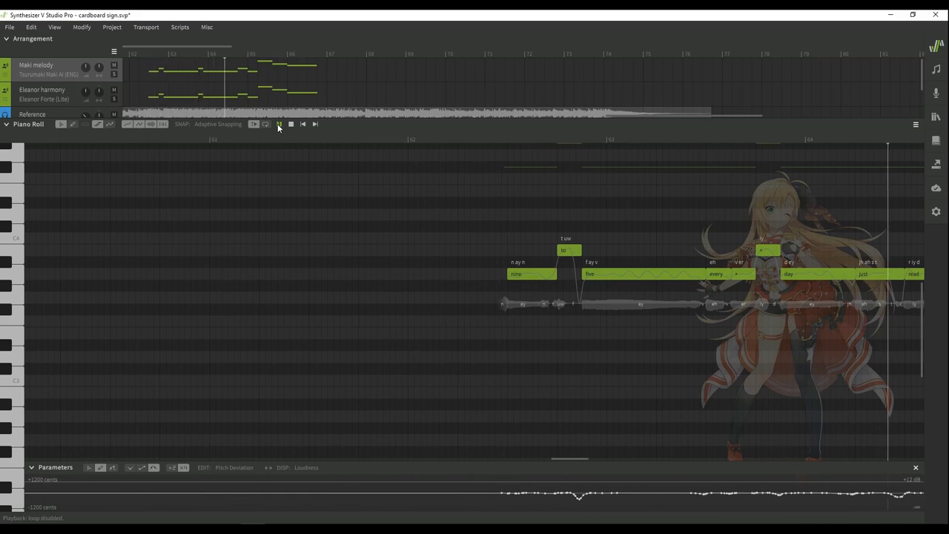
- Play the final sung phrase through to the last sustained note
scroll("left", 3)
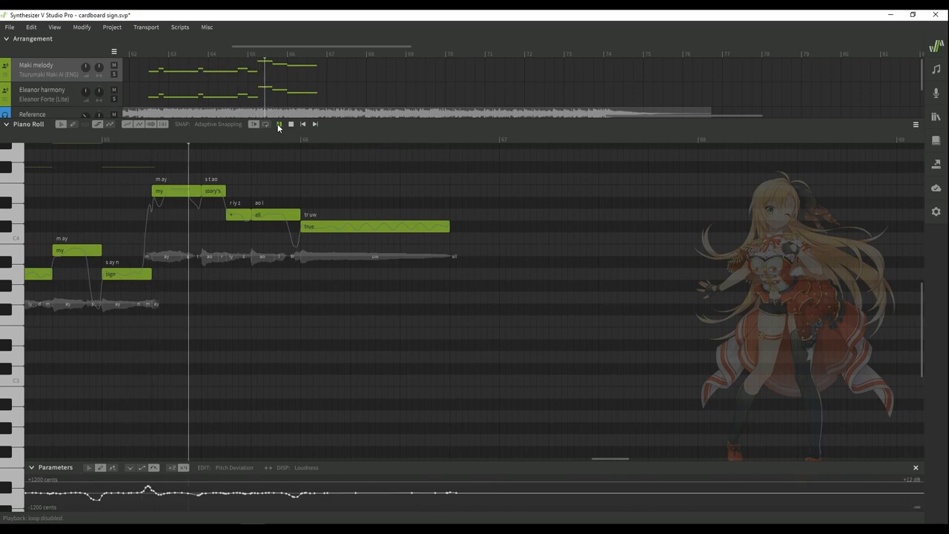
left_click(279, 124)
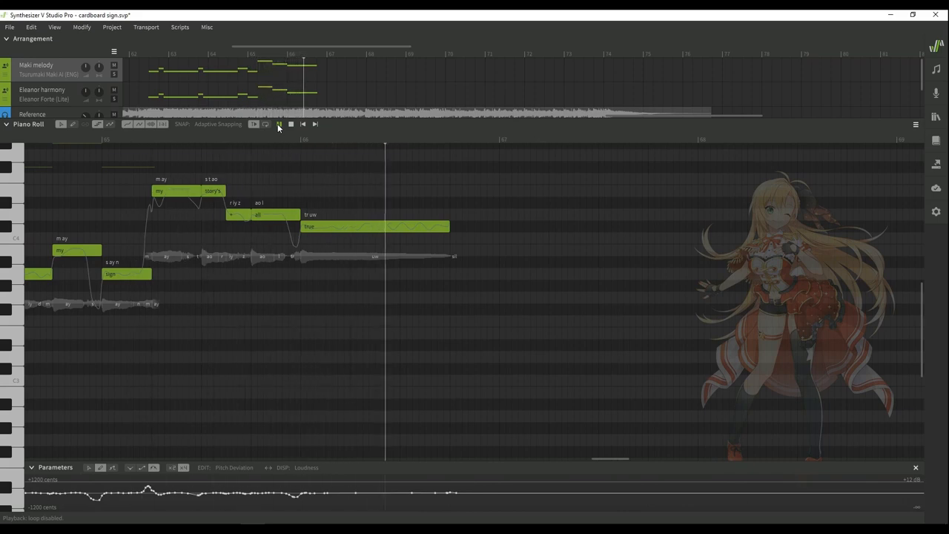